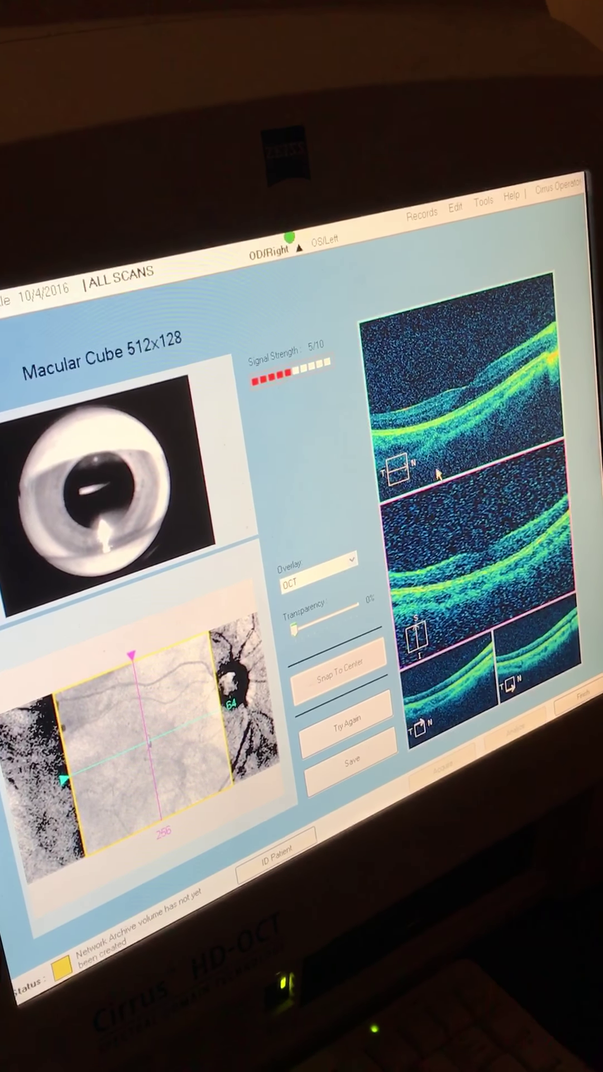
# Save the acquired Macular Cube 512x128 right-eye scan to the patient's record
pyautogui.click(355, 773)
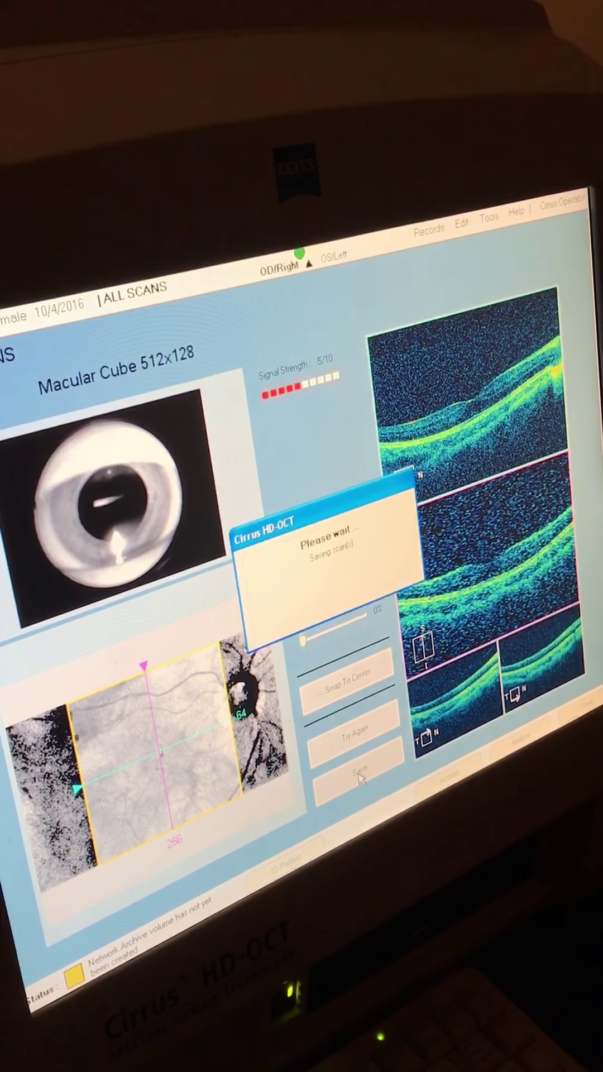